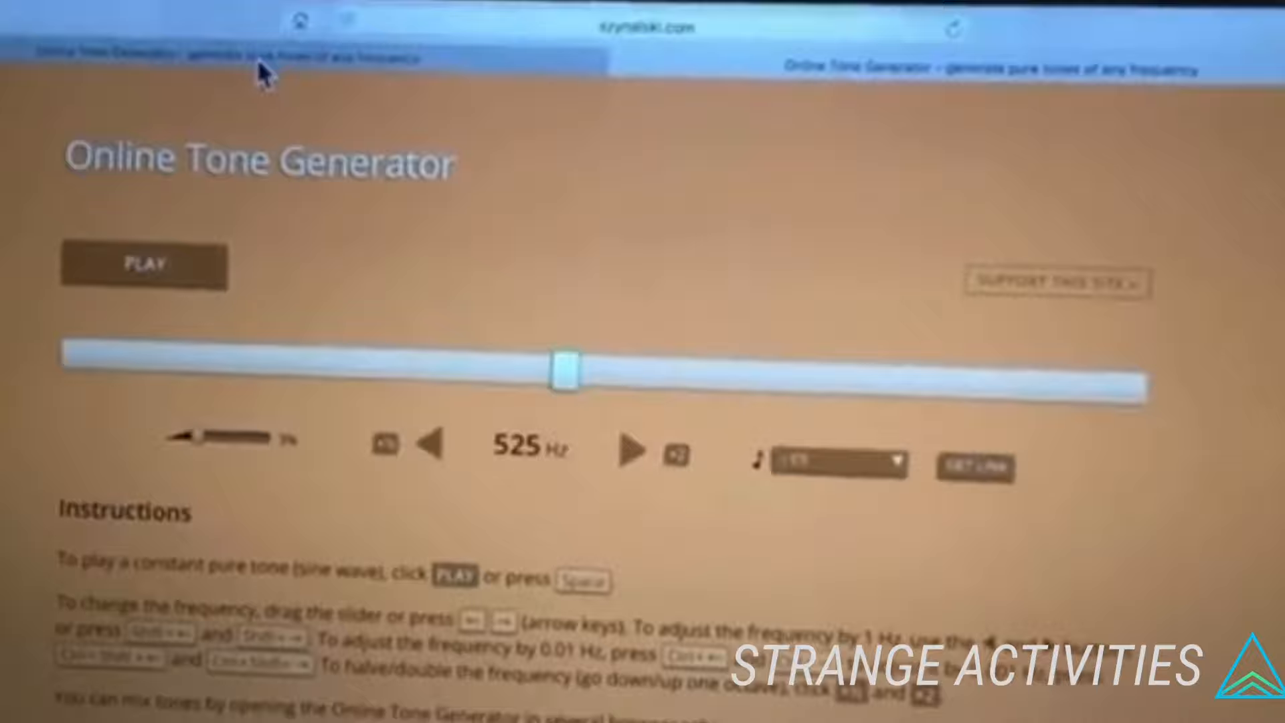
pyautogui.scroll(-3)
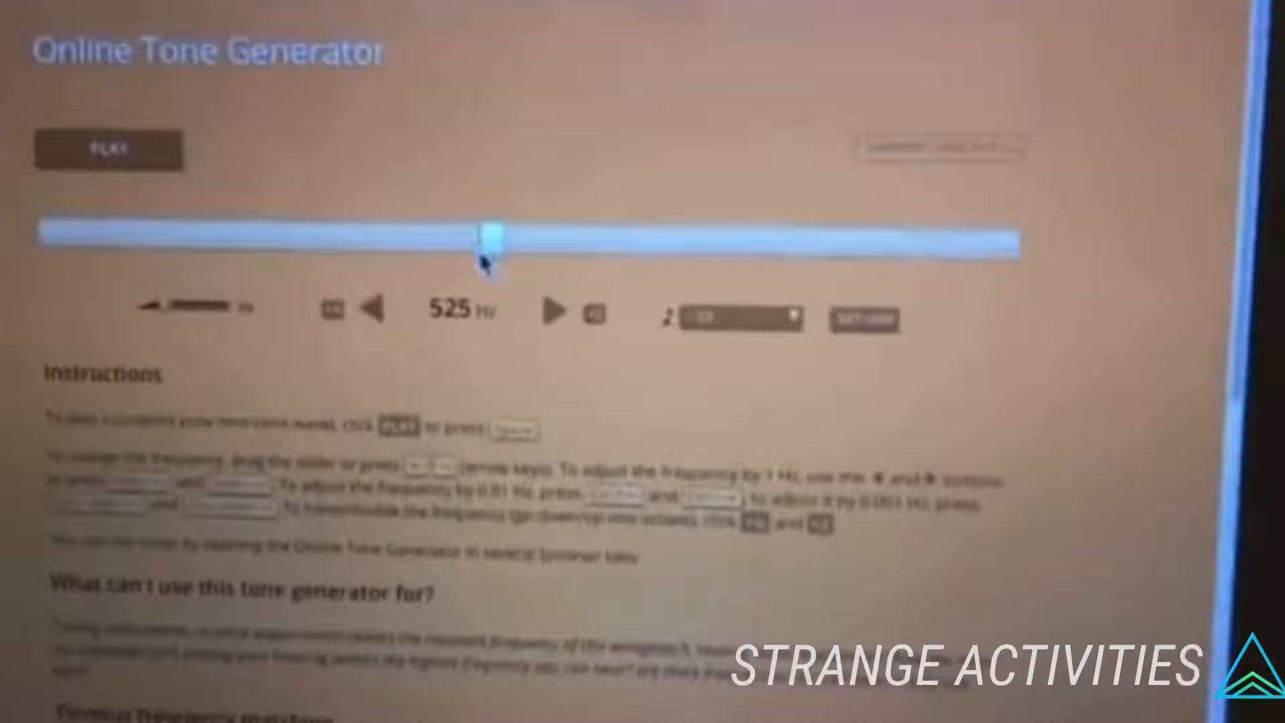